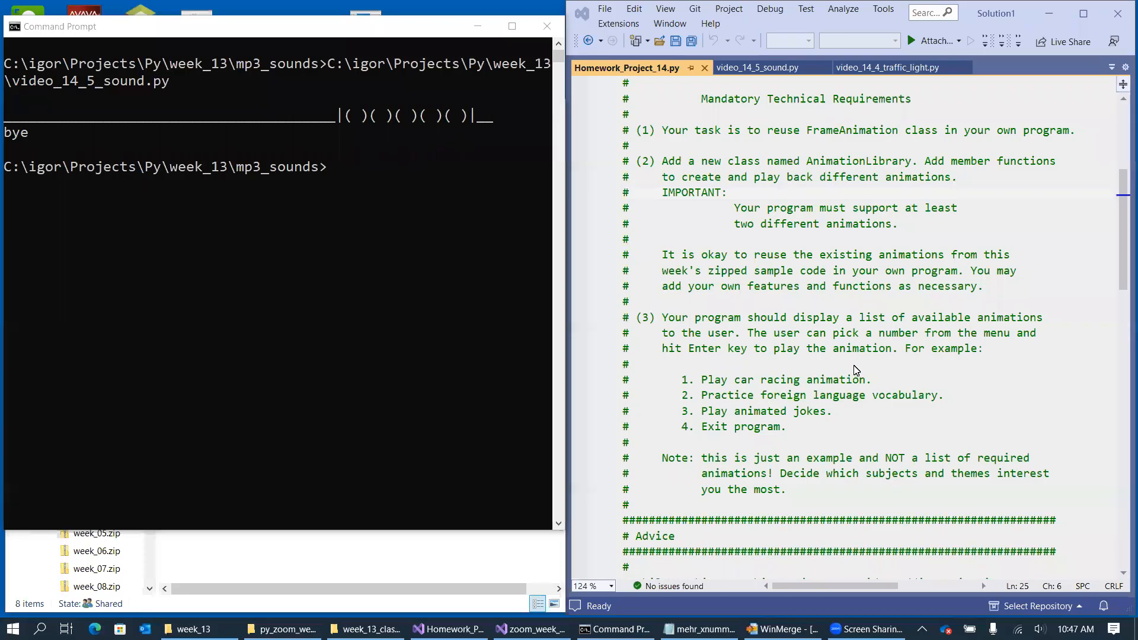
pyautogui.moveTo(906, 348)
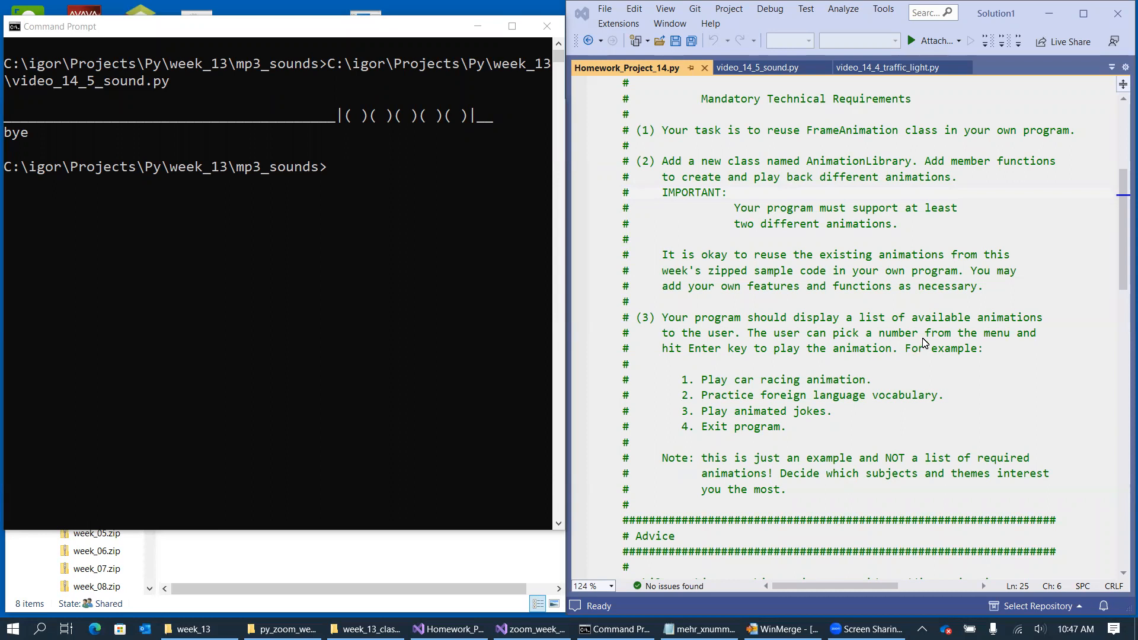
pyautogui.moveTo(951, 347)
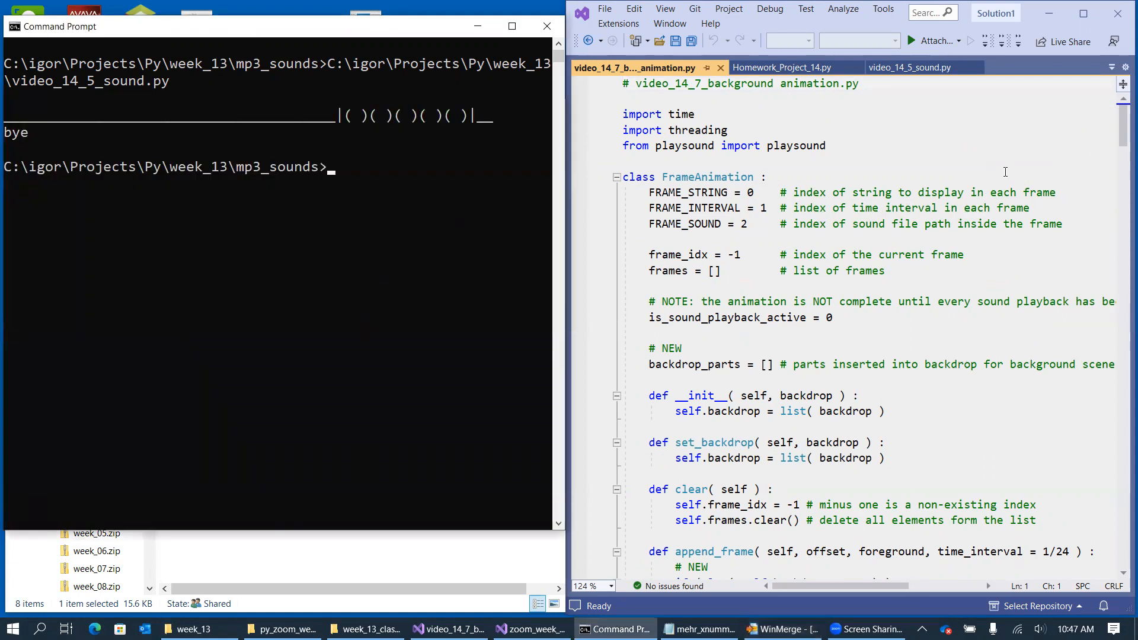
# - Scroll down to the '# background animation begins' block with the scenery_objects strings
pyautogui.scroll(-3)
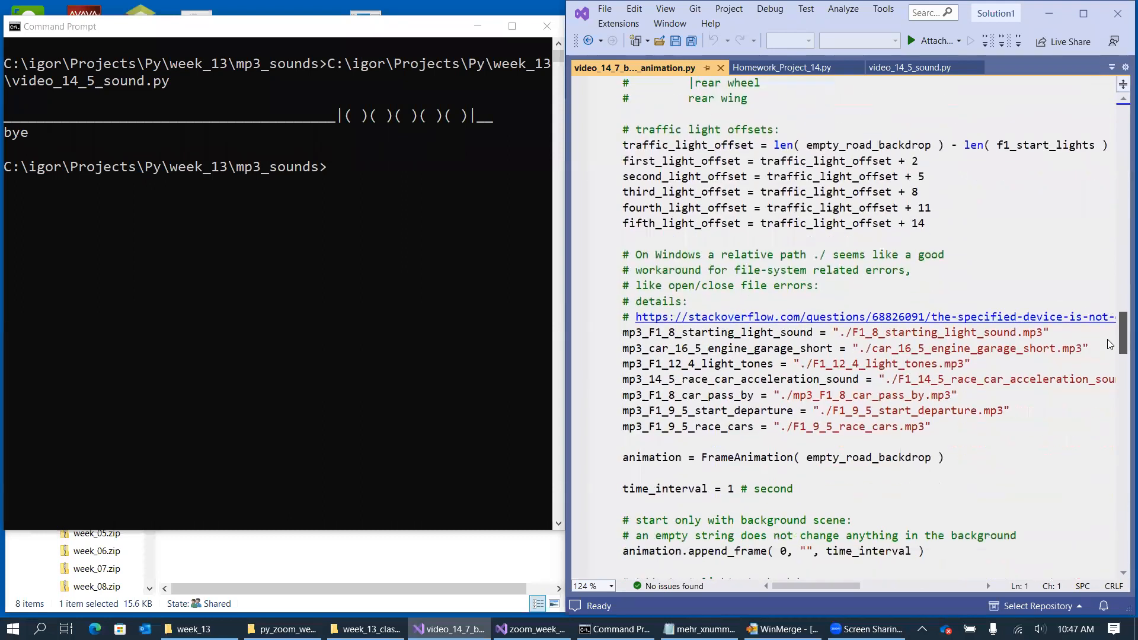
pyautogui.scroll(-3)
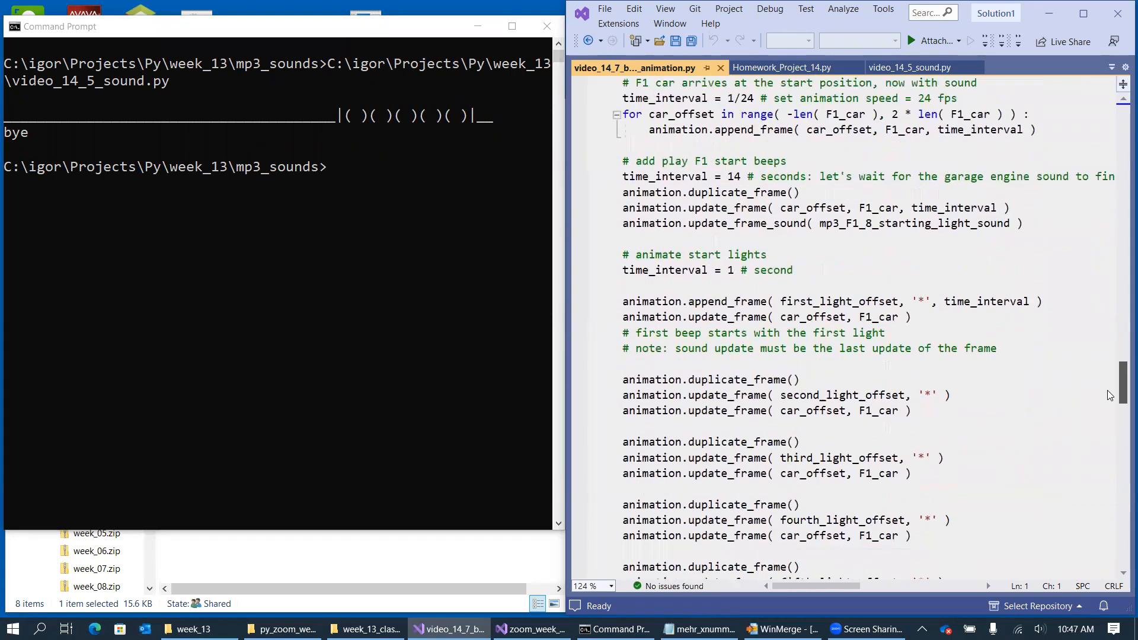
pyautogui.scroll(-3)
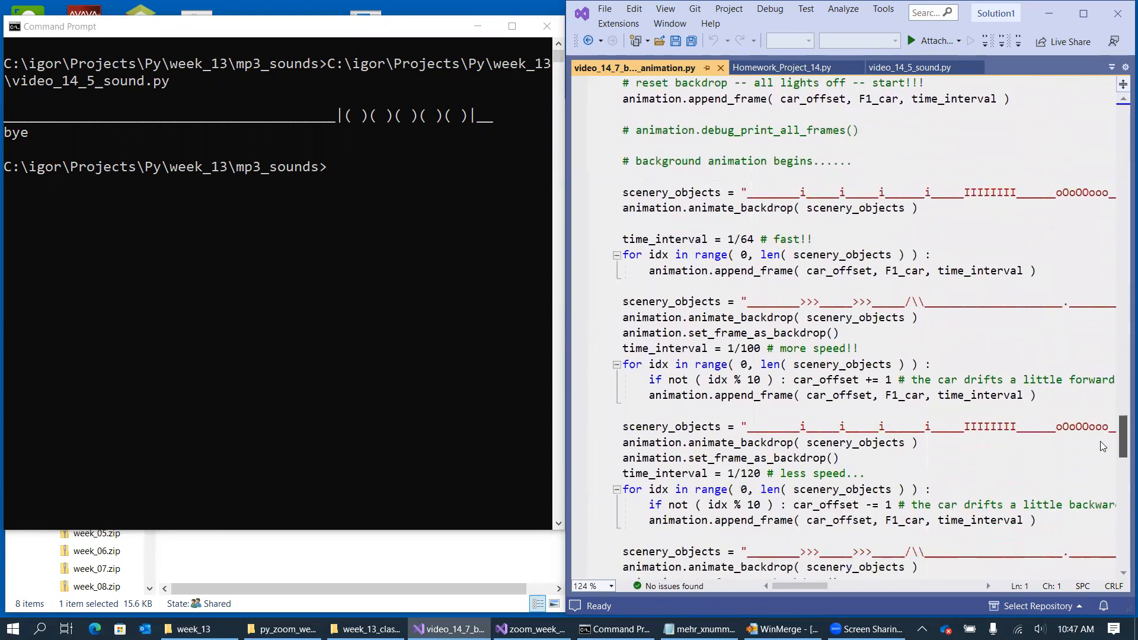
pyautogui.scroll(-3)
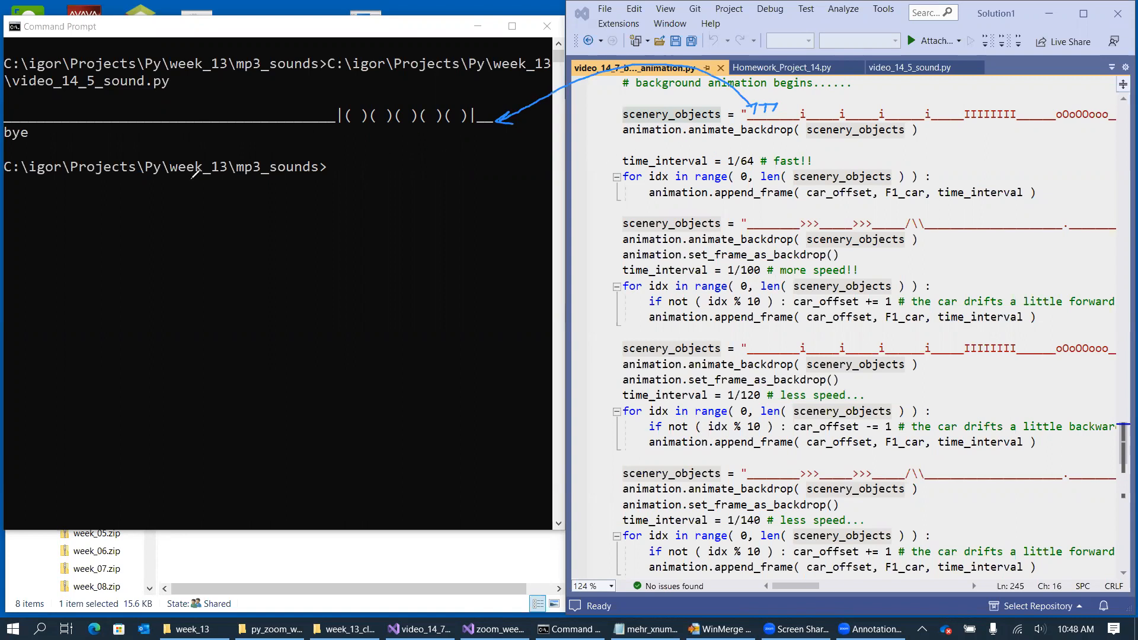
pyautogui.moveTo(228, 261)
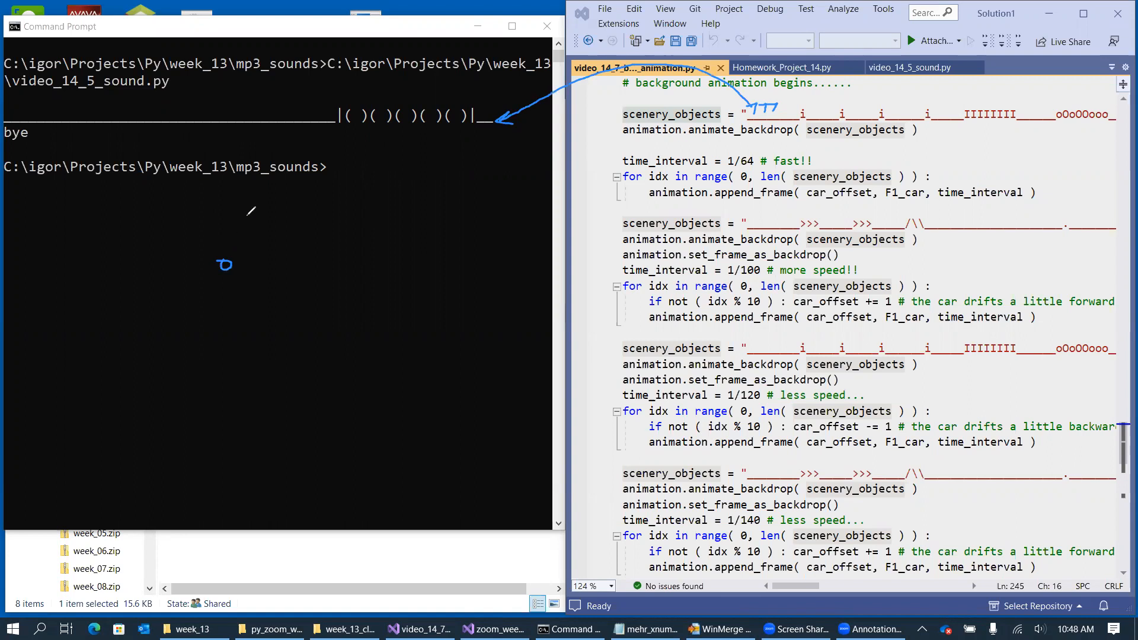
pyautogui.moveTo(232, 246)
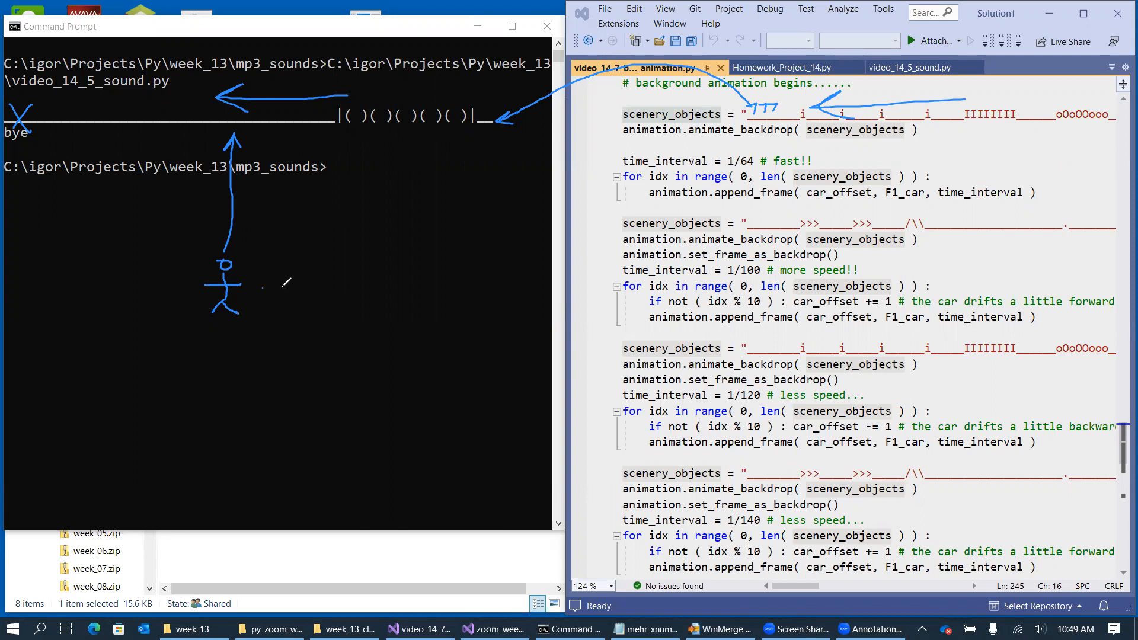
pyautogui.moveTo(261, 285); pyautogui.dragTo(363, 285)
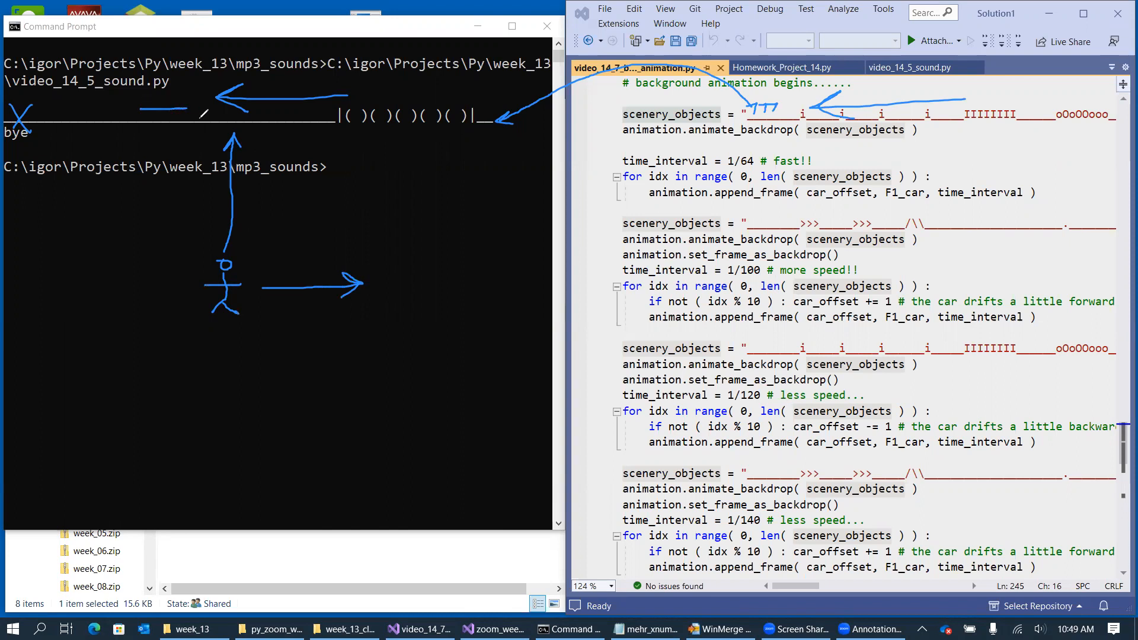
pyautogui.moveTo(134, 110); pyautogui.dragTo(203, 127)
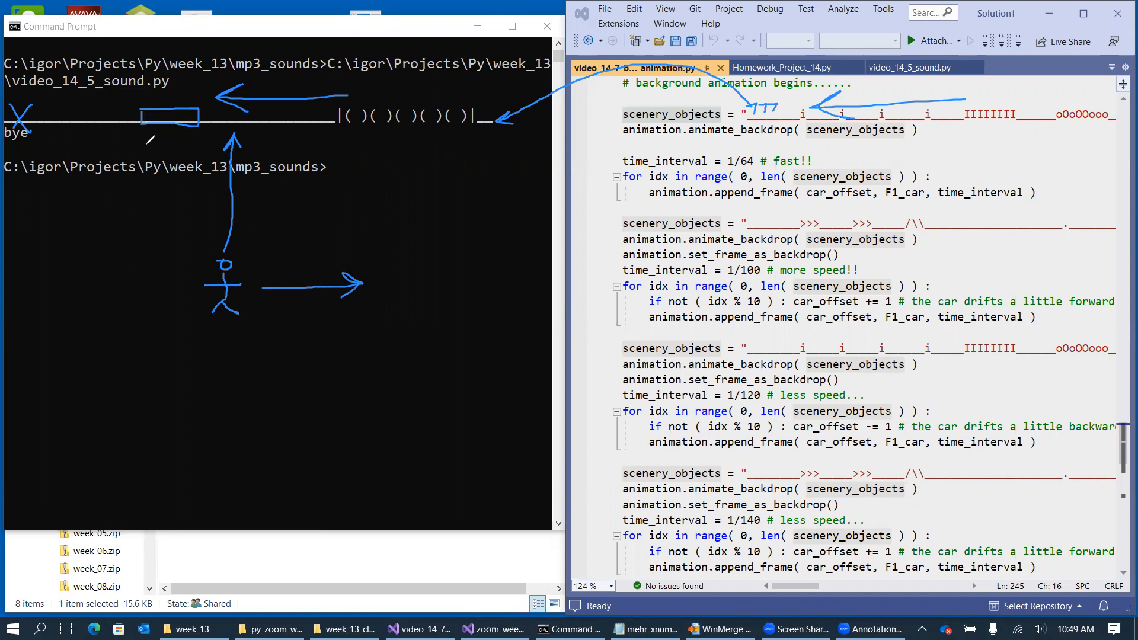
pyautogui.moveTo(138, 149); pyautogui.dragTo(290, 144)
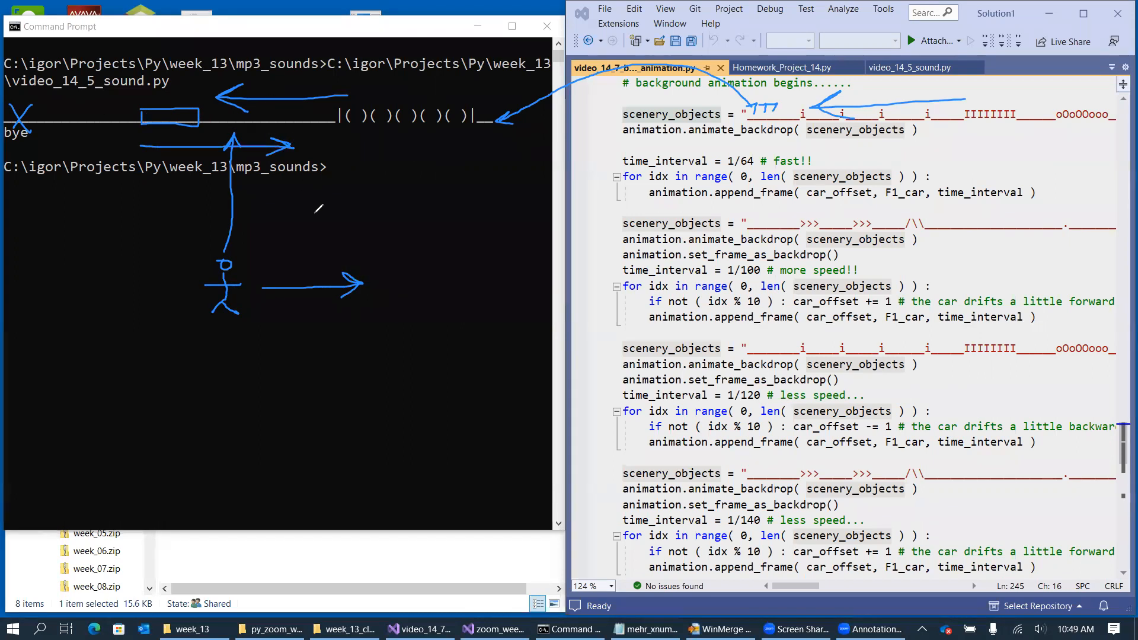
pyautogui.moveTo(442, 212)
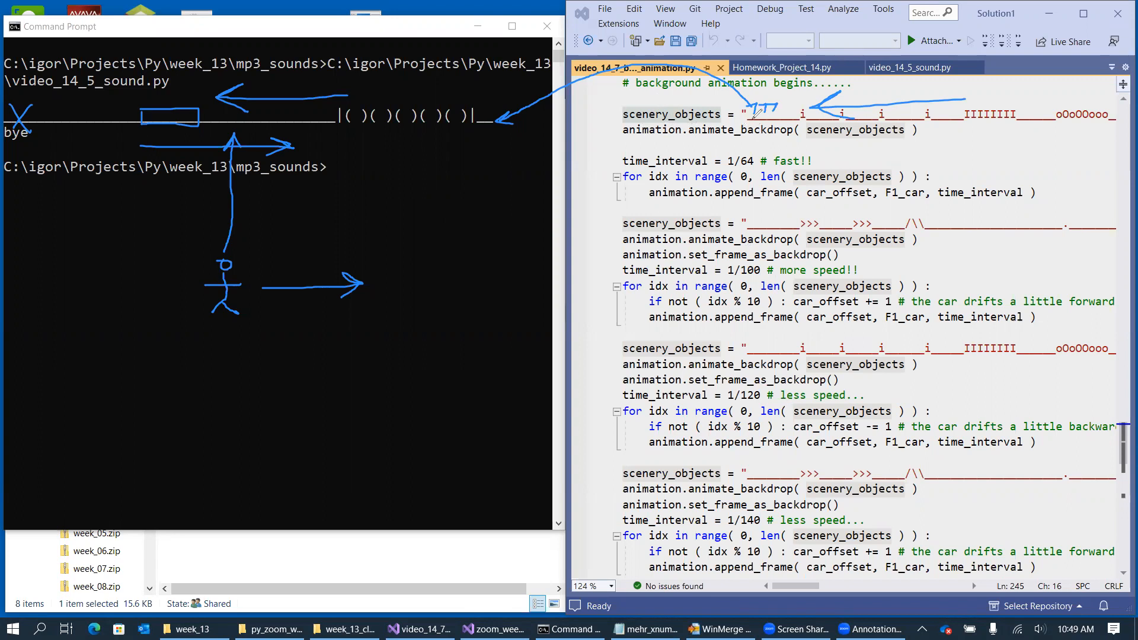
pyautogui.moveTo(994, 127)
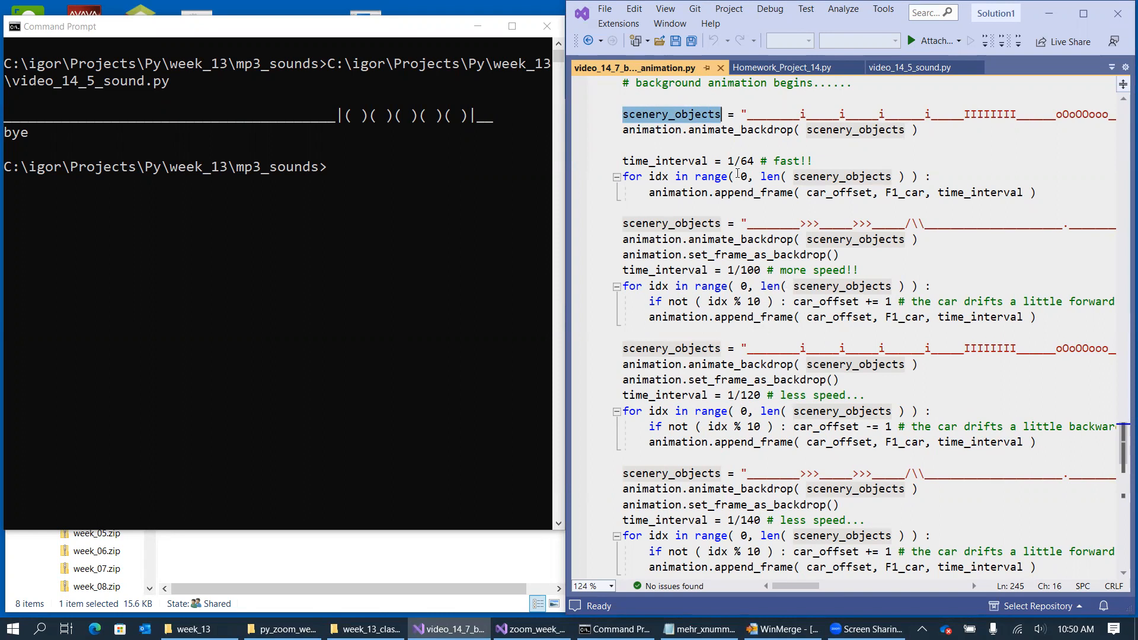
# - Highlight every use of scenery_objects and scroll toward the animate_backdrop definition
pyautogui.doubleClick(739, 131)
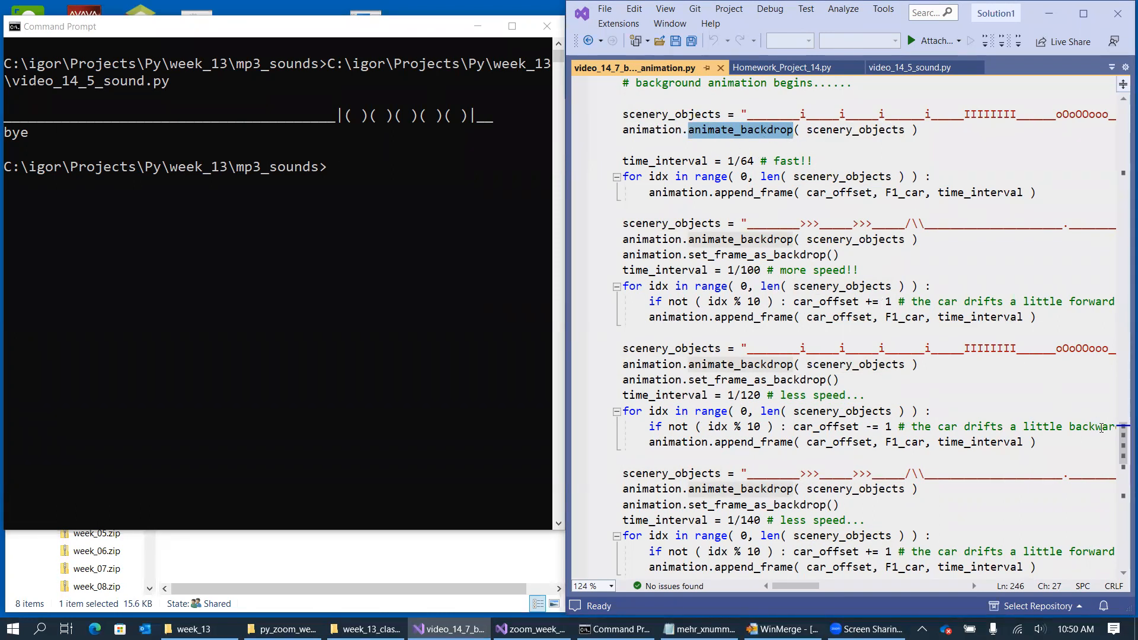
pyautogui.scroll(-3)
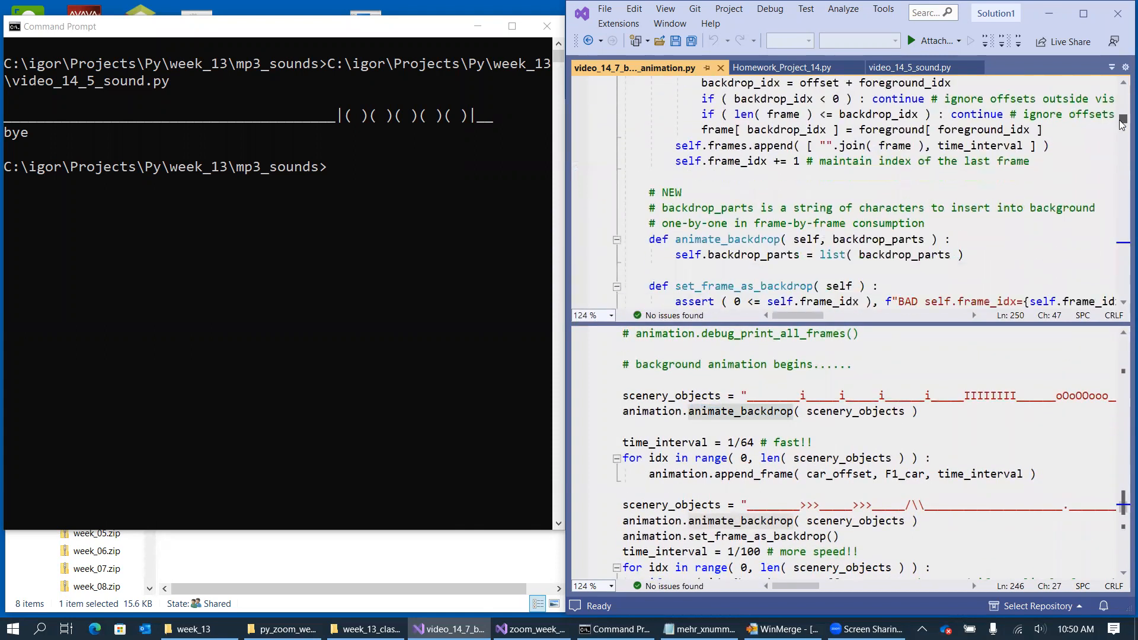
# - Highlight the uses of backdrop_parts and the characters of the first scenery string
pyautogui.scroll(-3)
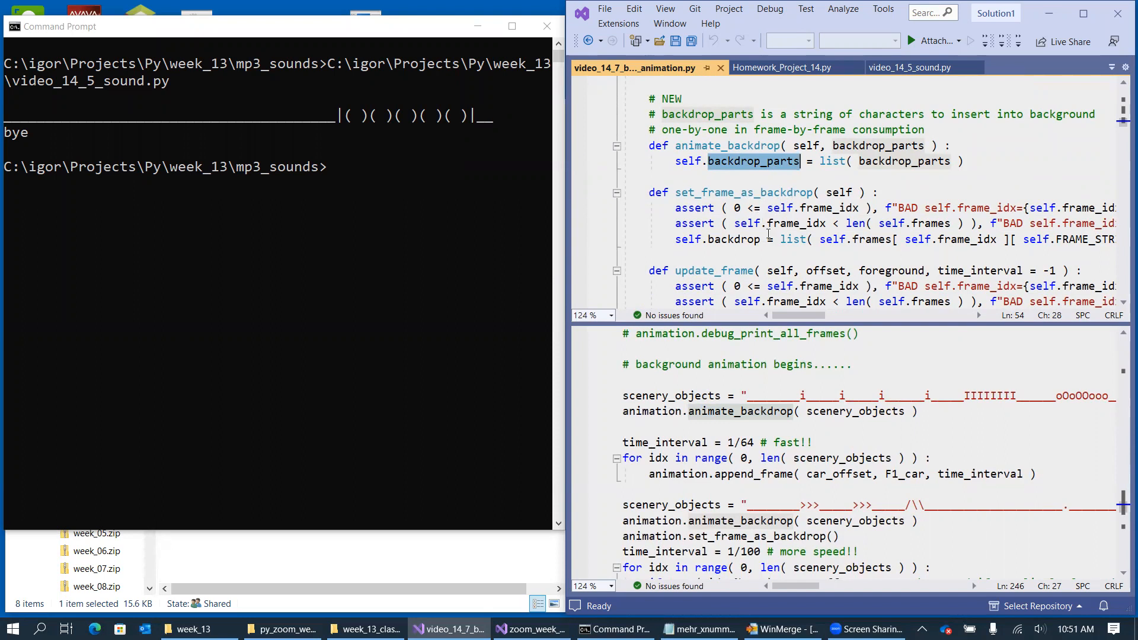
pyautogui.moveTo(232, 133)
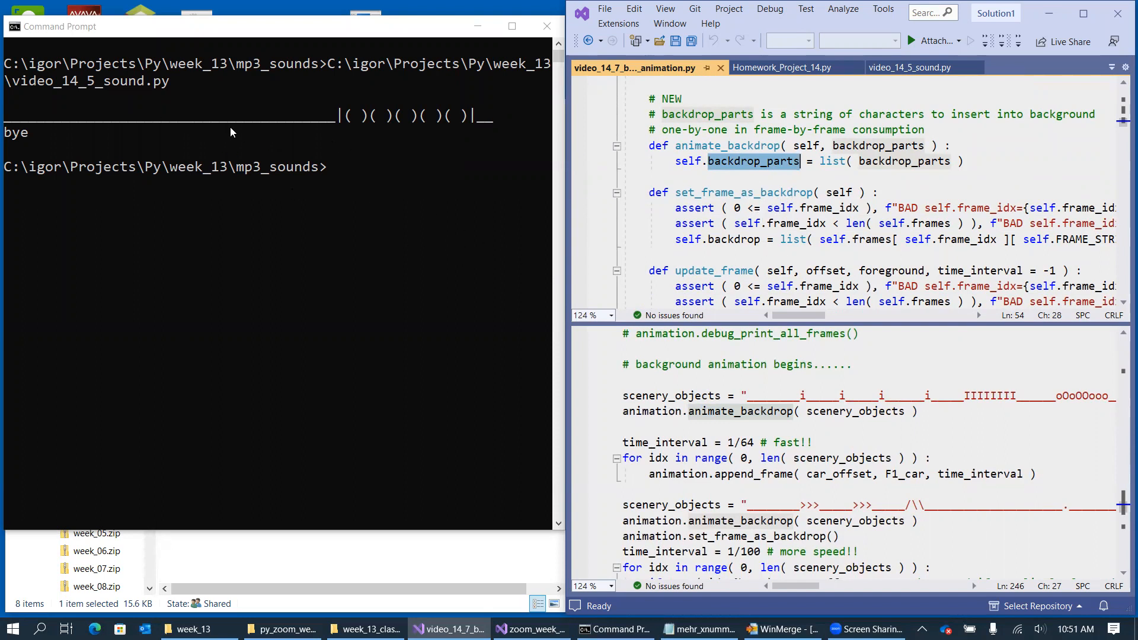
pyautogui.moveTo(840, 236)
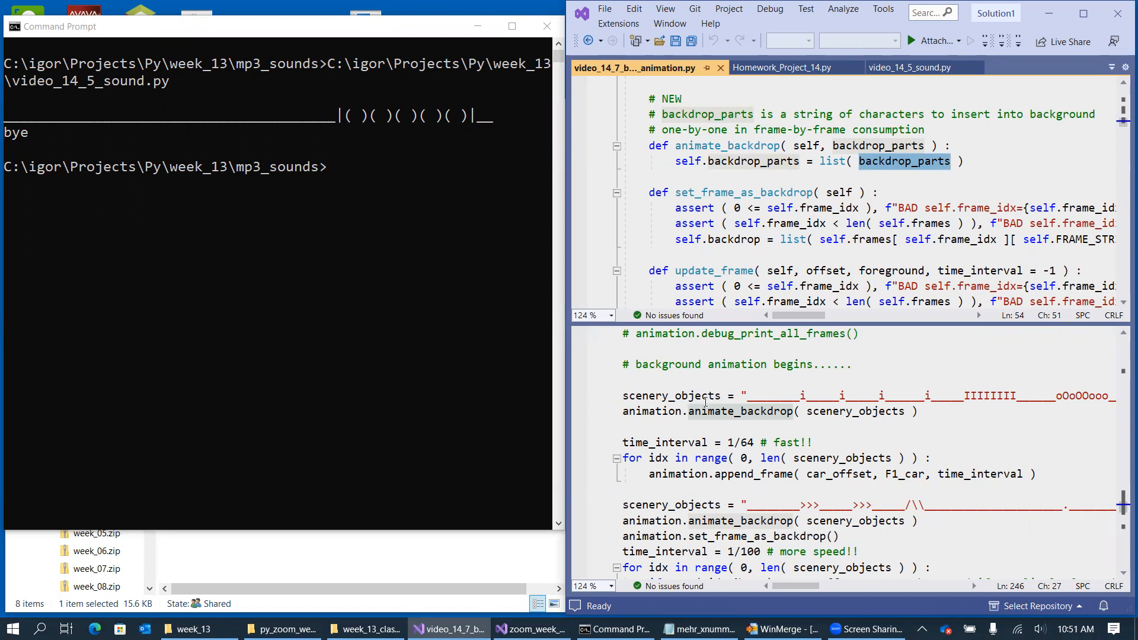
pyautogui.doubleClick(671, 396)
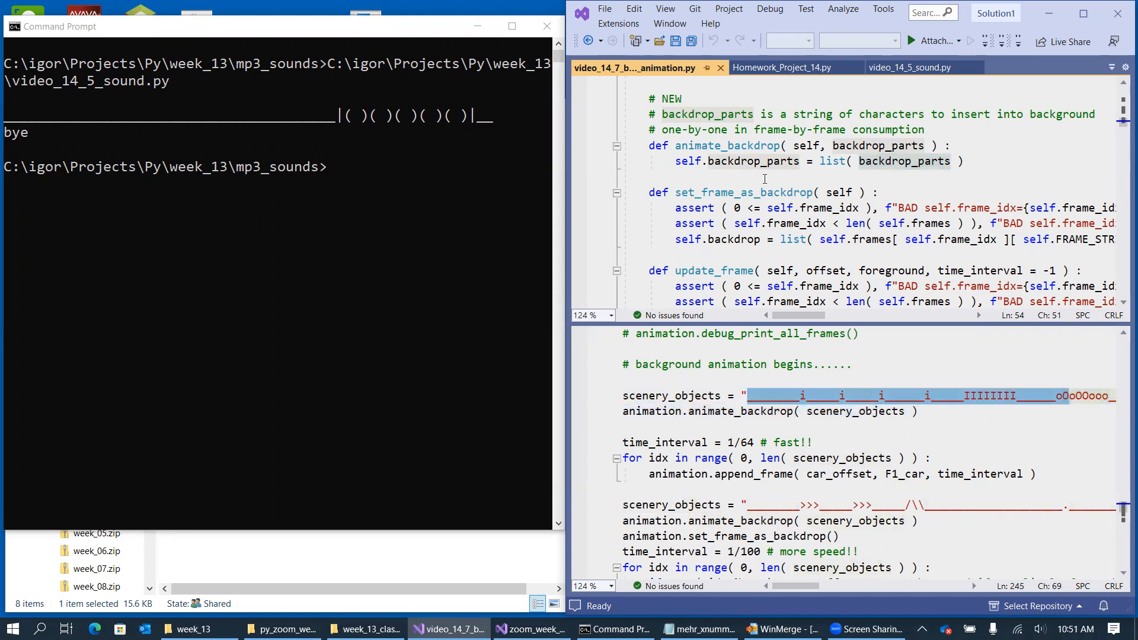
pyautogui.doubleClick(752, 160)
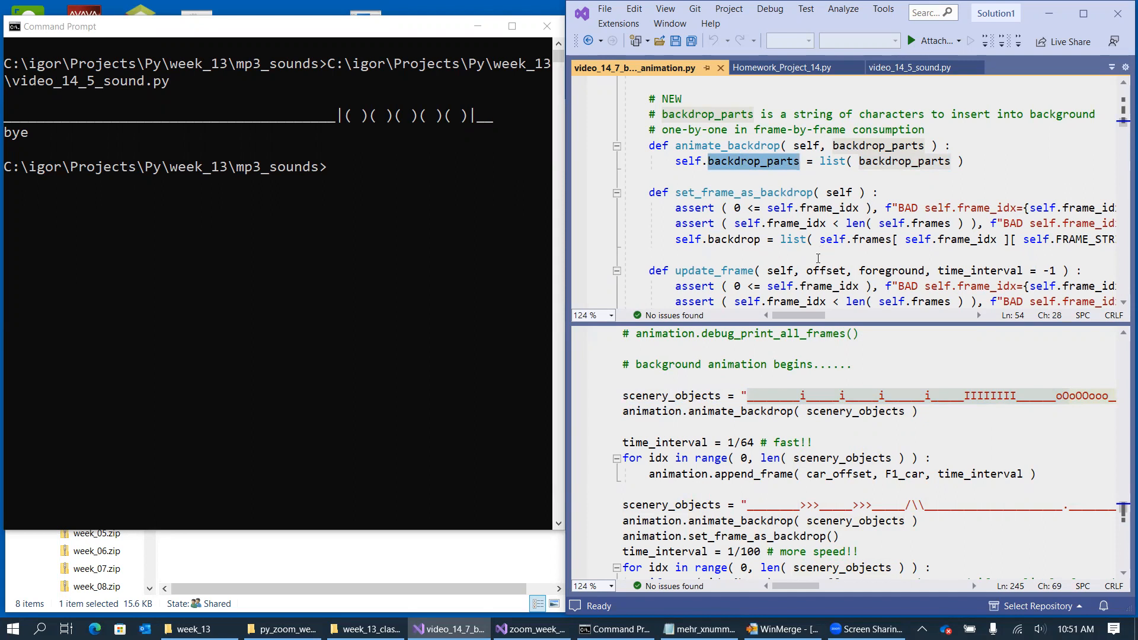
# - Scroll the upper pane down past set_frame_as_backdrop to the update_frame method
pyautogui.scroll(-3)
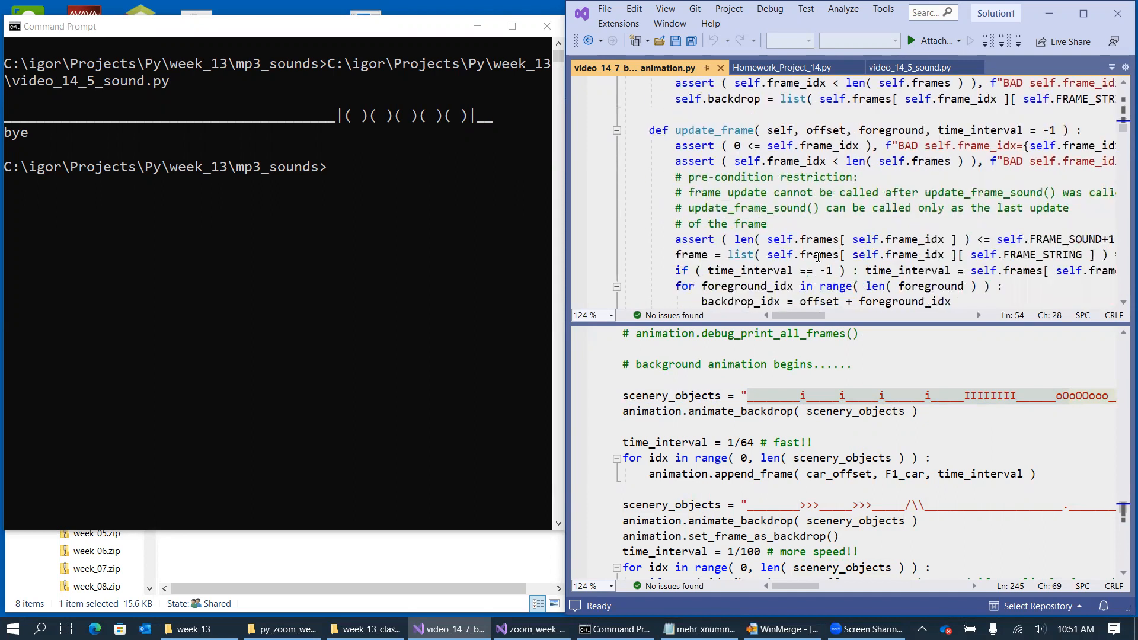
pyautogui.scroll(-3)
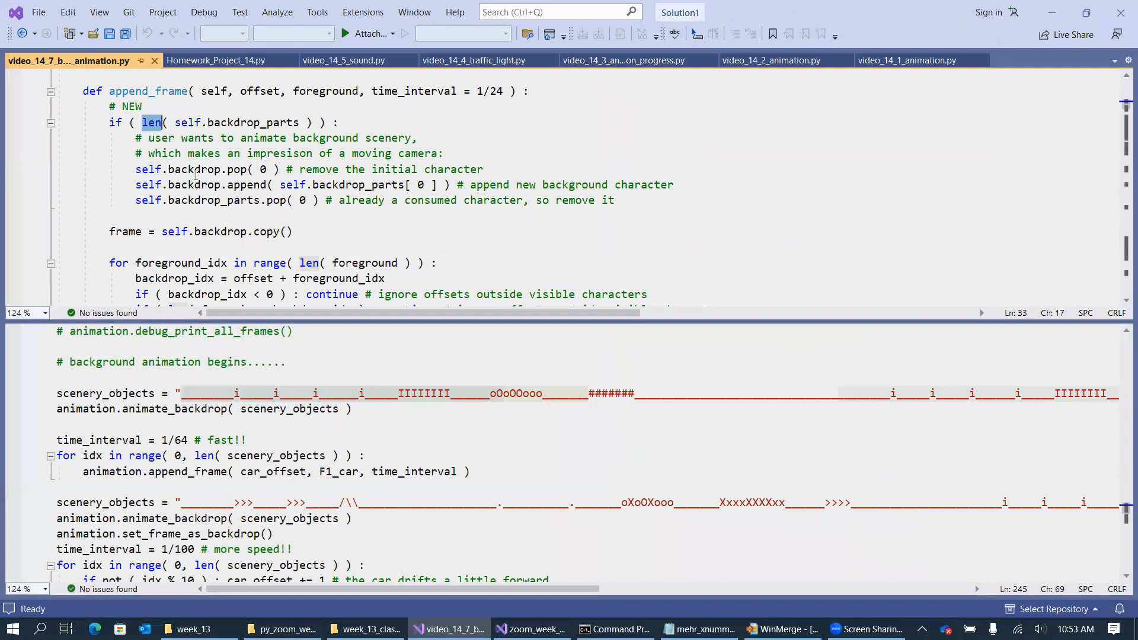
# - Highlight the len check on backdrop_parts in append_frame's scrolling block
pyautogui.doubleClick(194, 169)
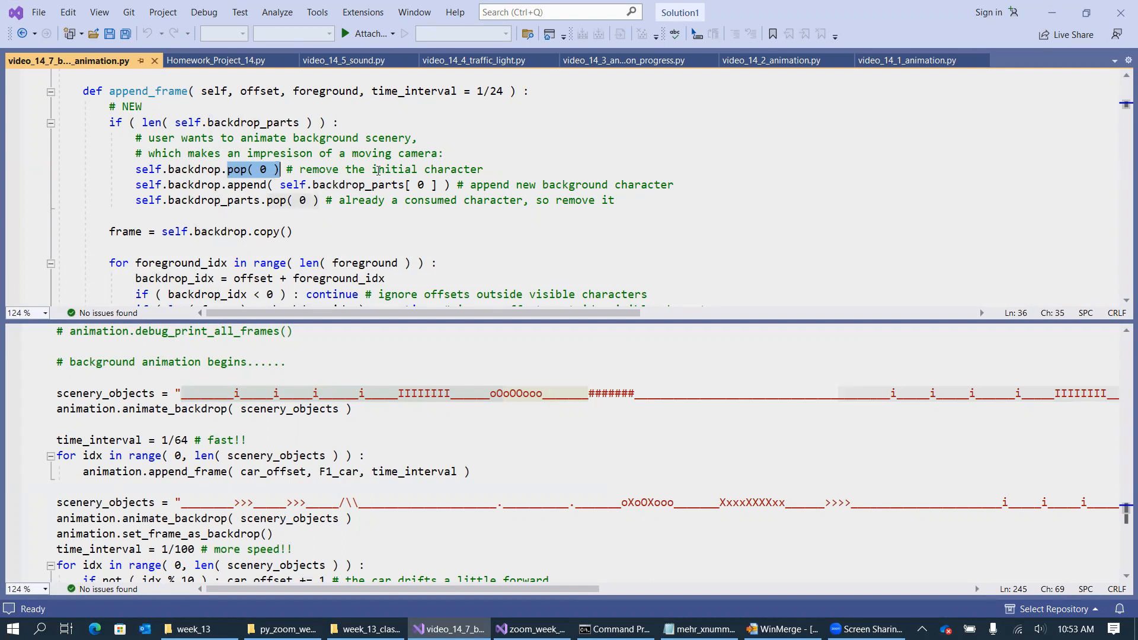
pyautogui.moveTo(351, 199)
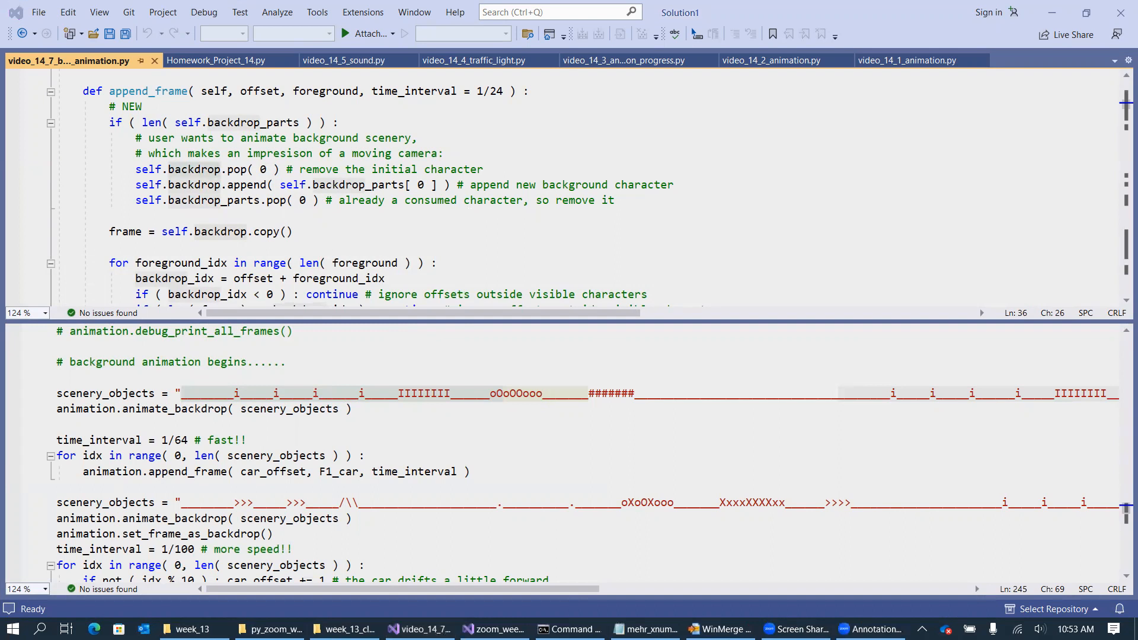
pyautogui.moveTo(585, 386)
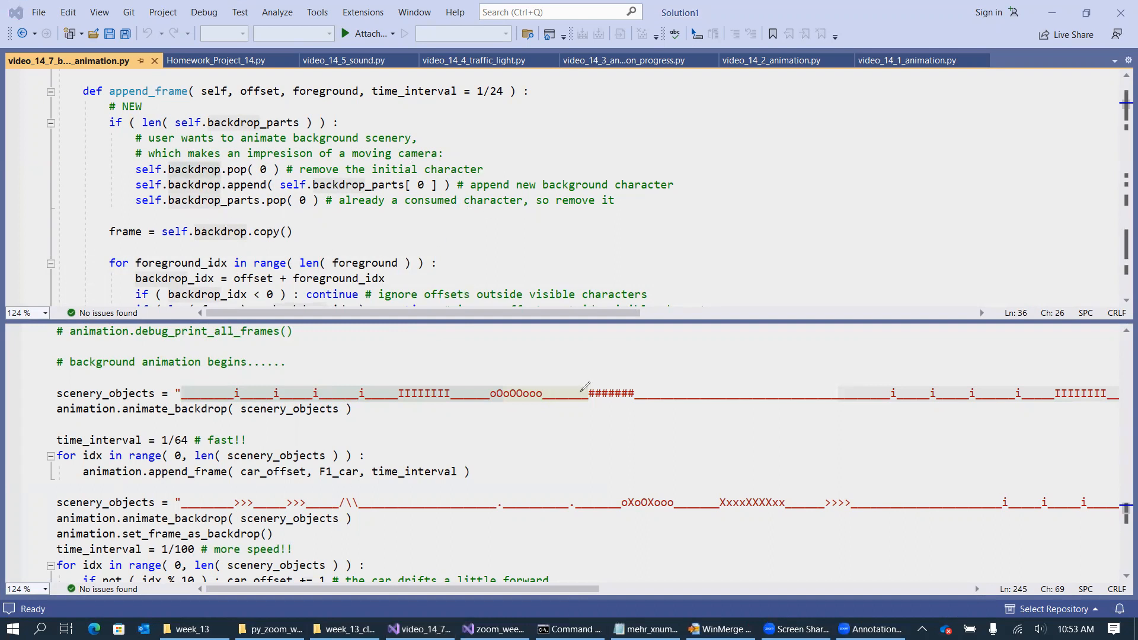
pyautogui.moveTo(609, 121)
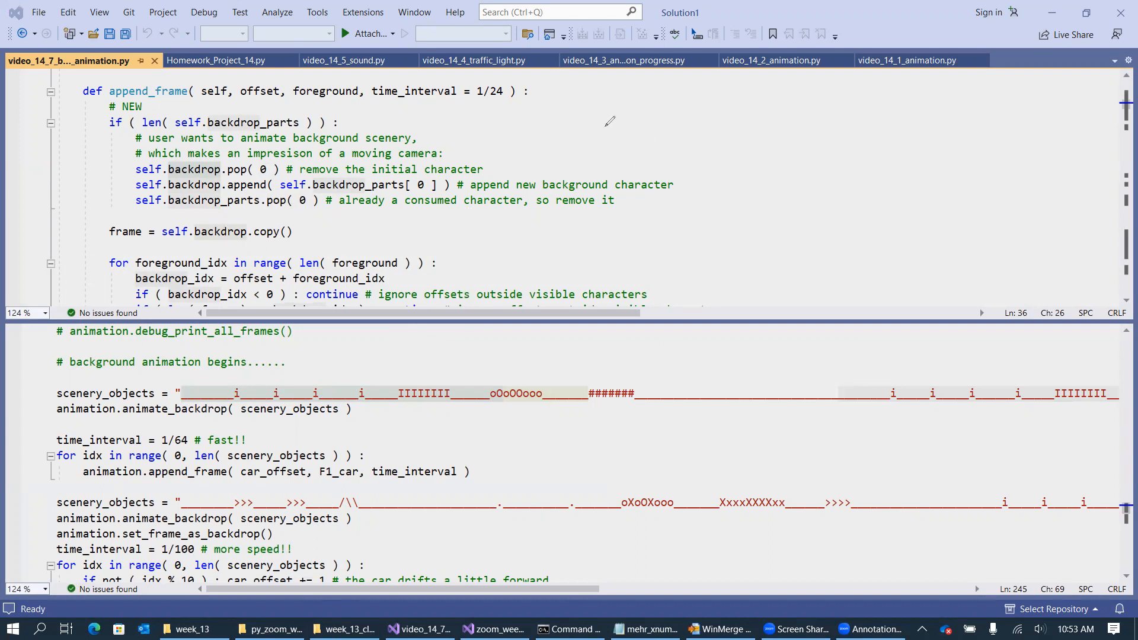
pyautogui.moveTo(602, 132); pyautogui.dragTo(1023, 143)
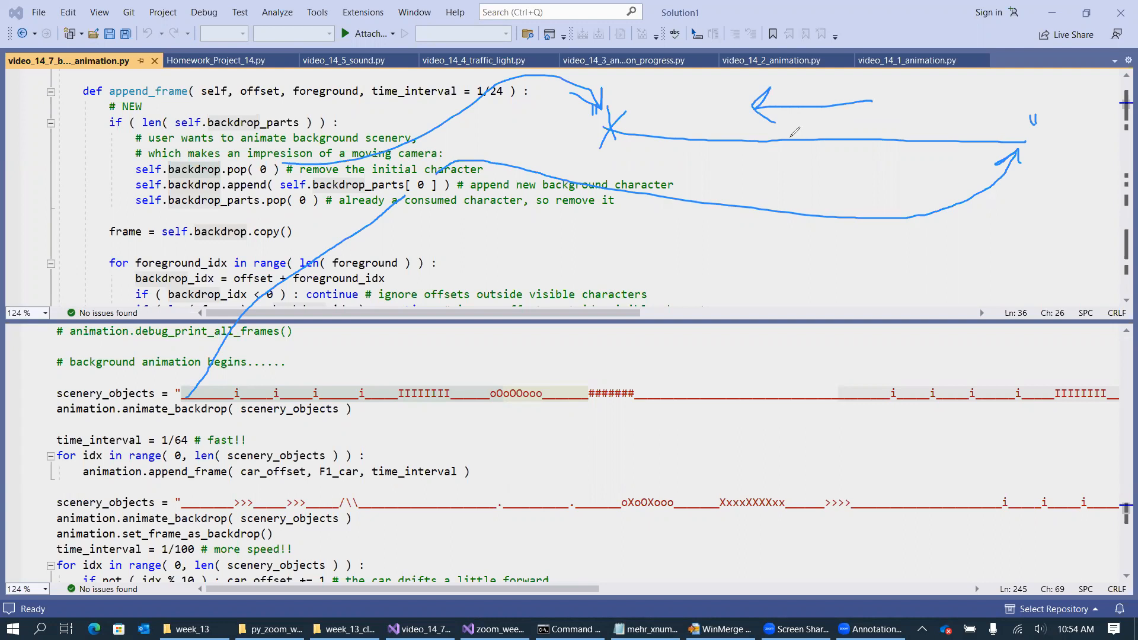
pyautogui.moveTo(745, 178)
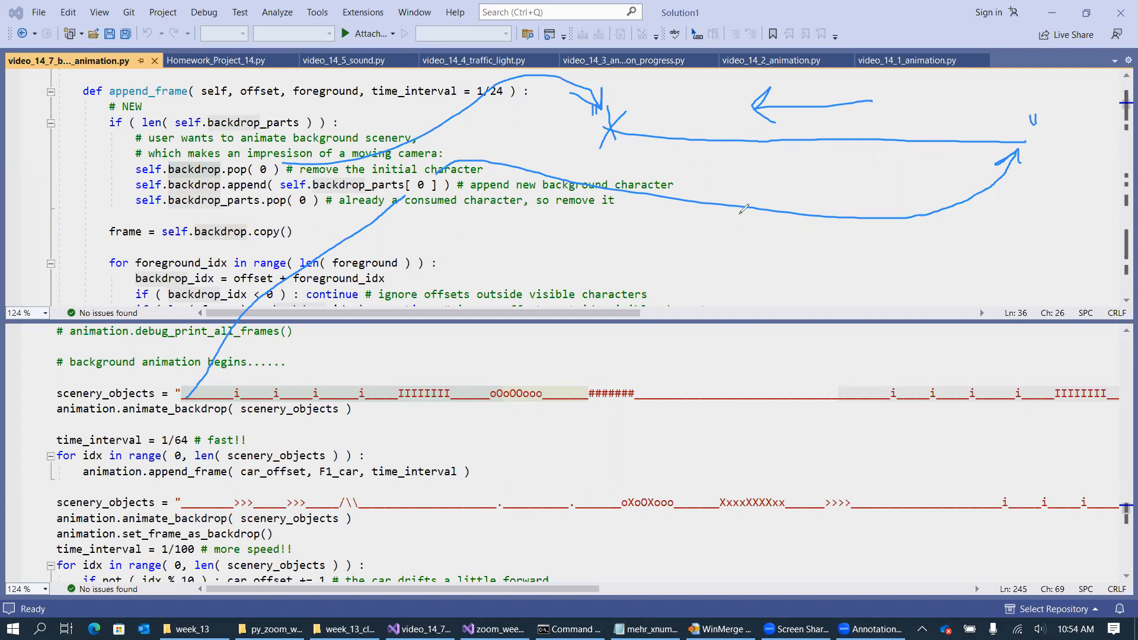
pyautogui.moveTo(719, 229)
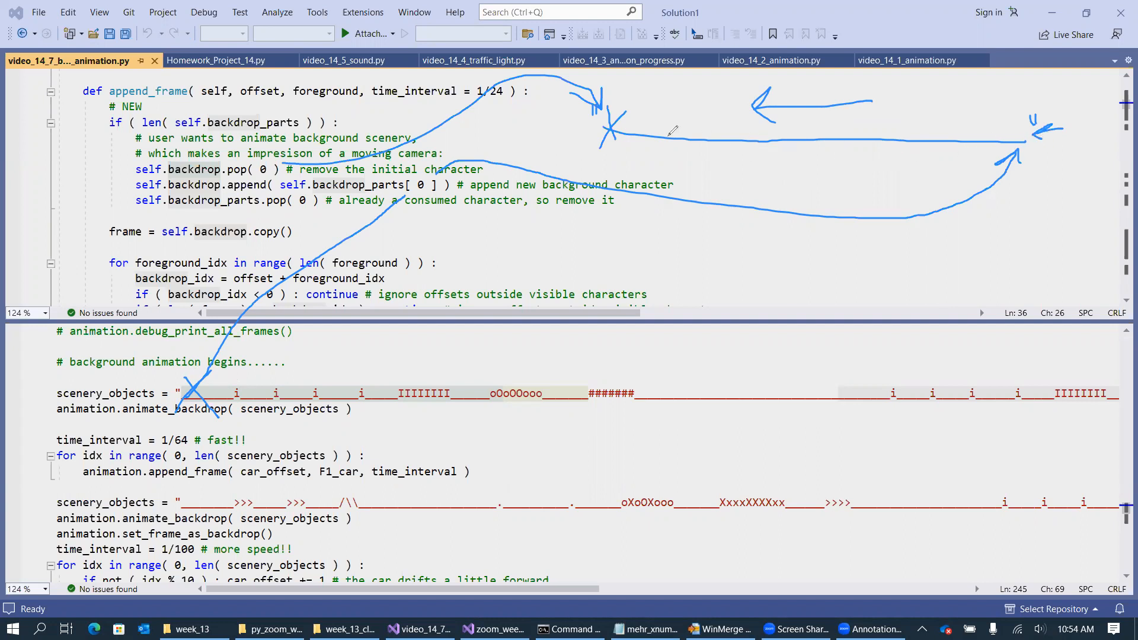
pyautogui.moveTo(753, 162)
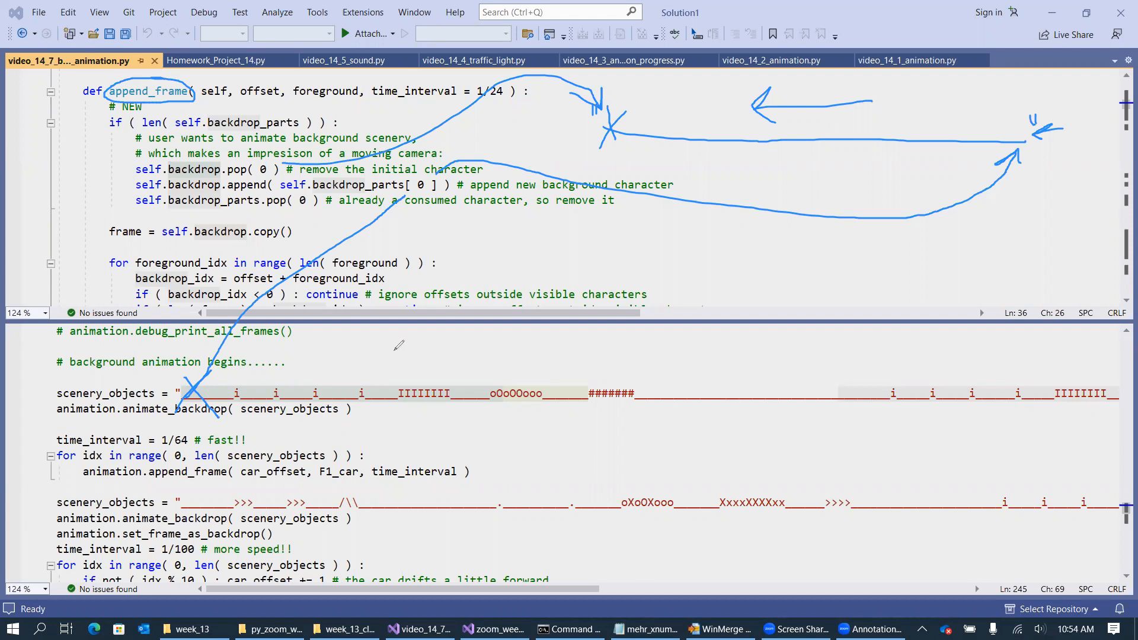
pyautogui.moveTo(394, 409)
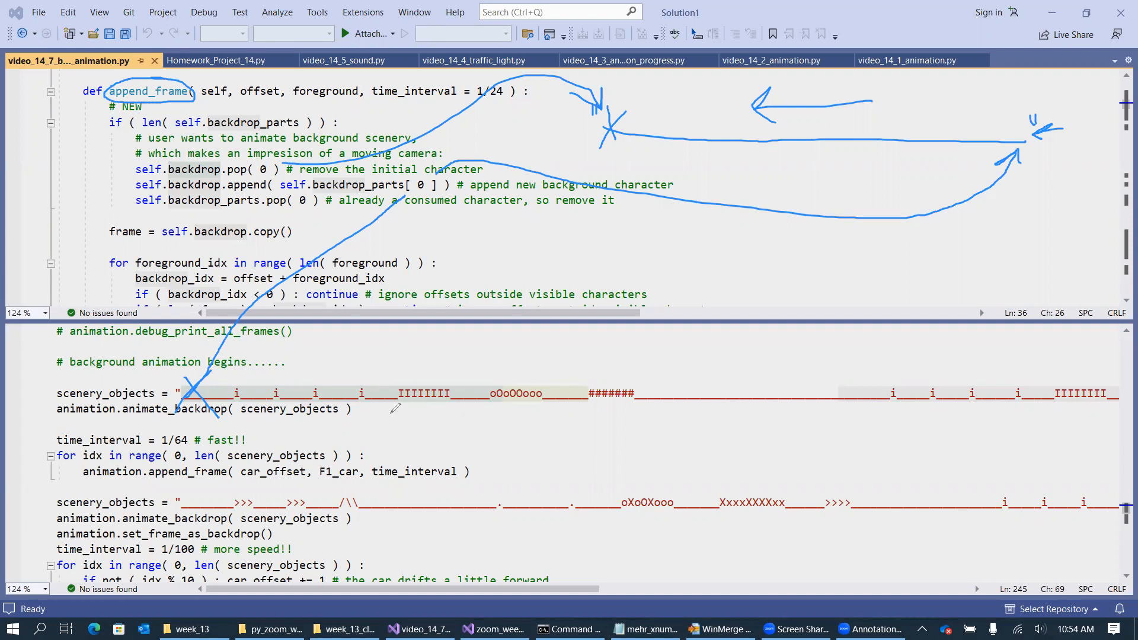
# - Underline the animate_backdrop call and its fast 1/64 time interval with an annotation
pyautogui.moveTo(384, 415); pyautogui.dragTo(765, 420)
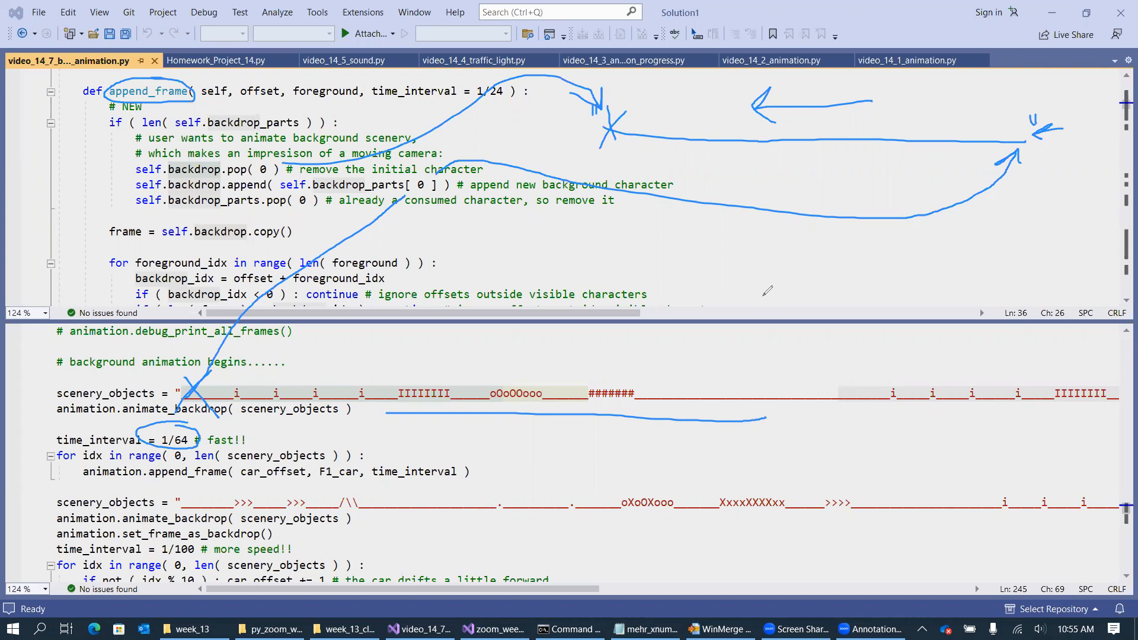
pyautogui.moveTo(620, 247)
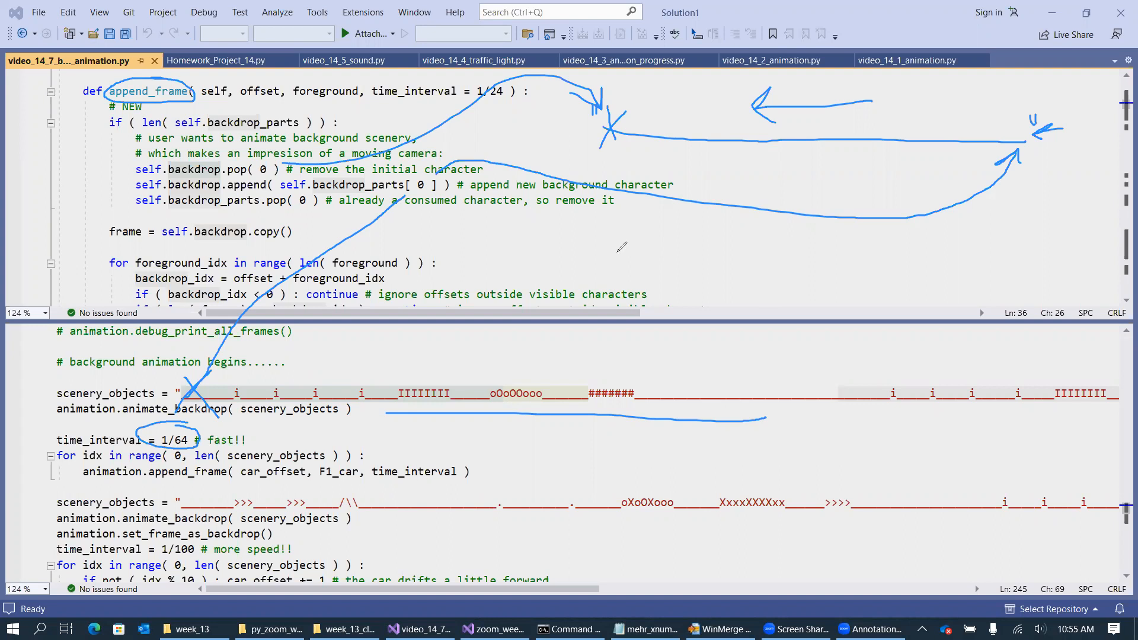
pyautogui.moveTo(936, 273)
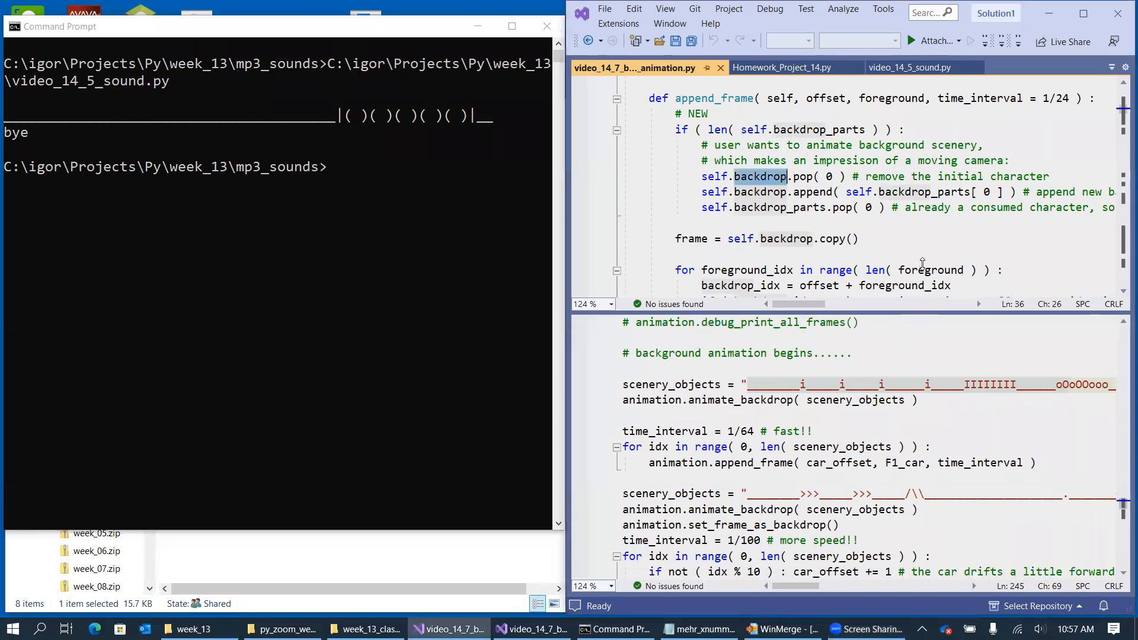
# - Scroll to the top of the script and highlight the backdrop_parts class field
pyautogui.scroll(-3)
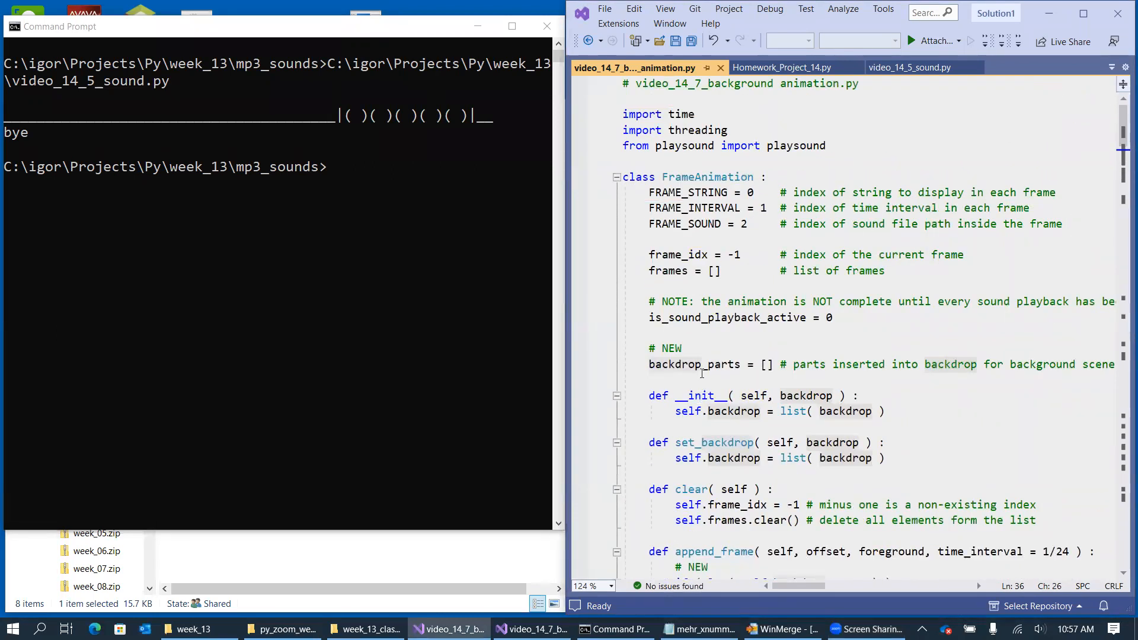
pyautogui.doubleClick(693, 364)
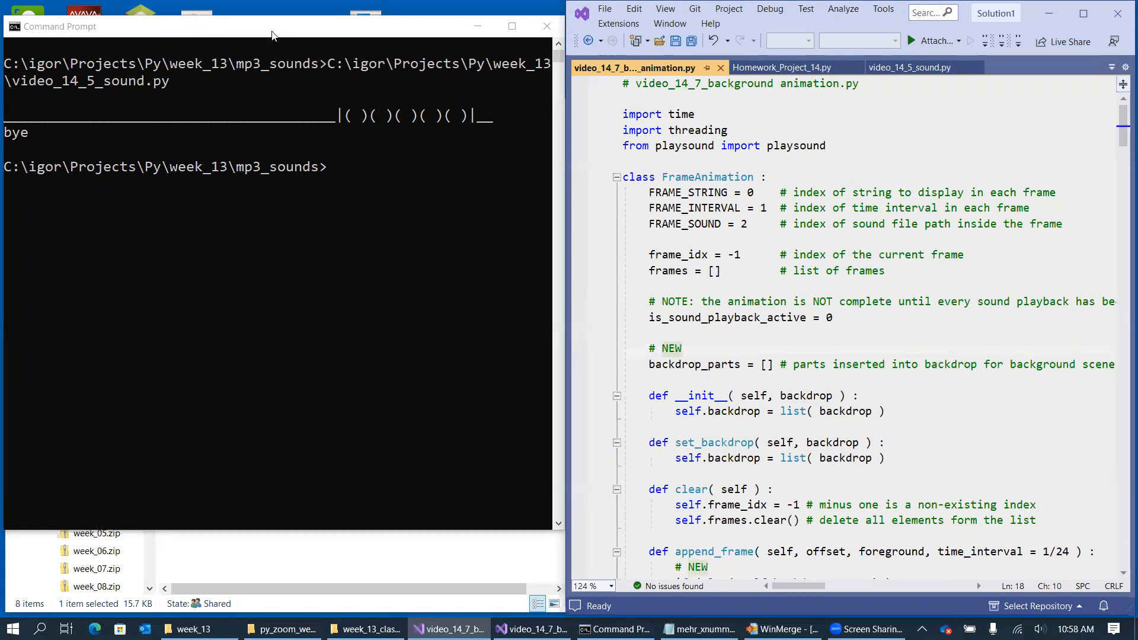
# - Clear the Command Prompt, then select video_14_7_background animation.py in the week_13 Explorer window
pyautogui.write('cld')
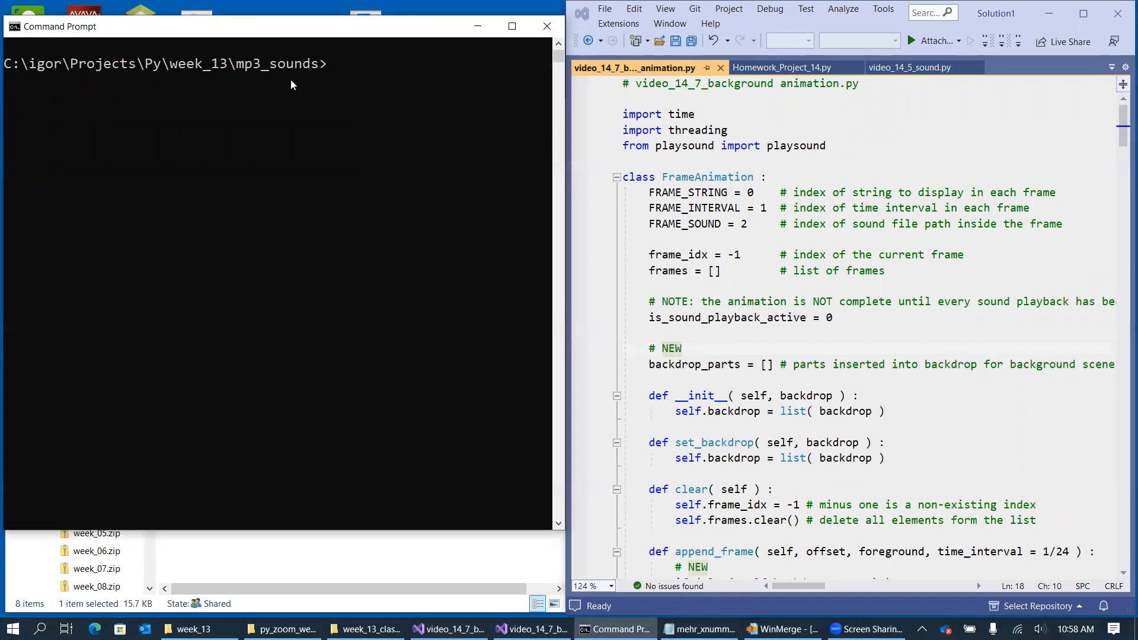
pyautogui.click(192, 628)
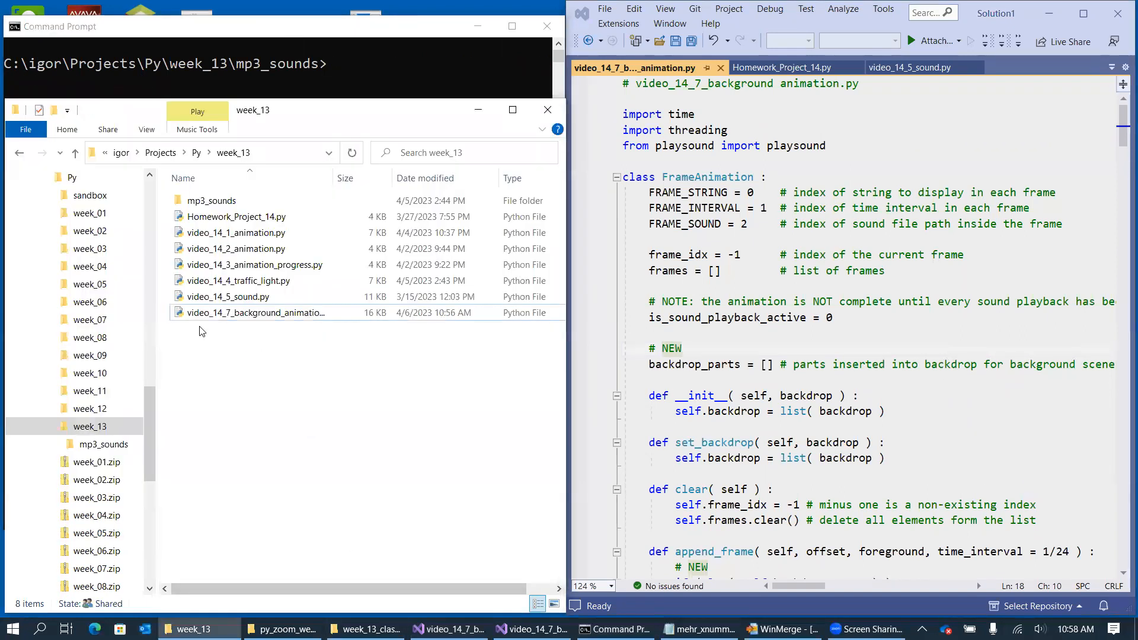
pyautogui.click(254, 312)
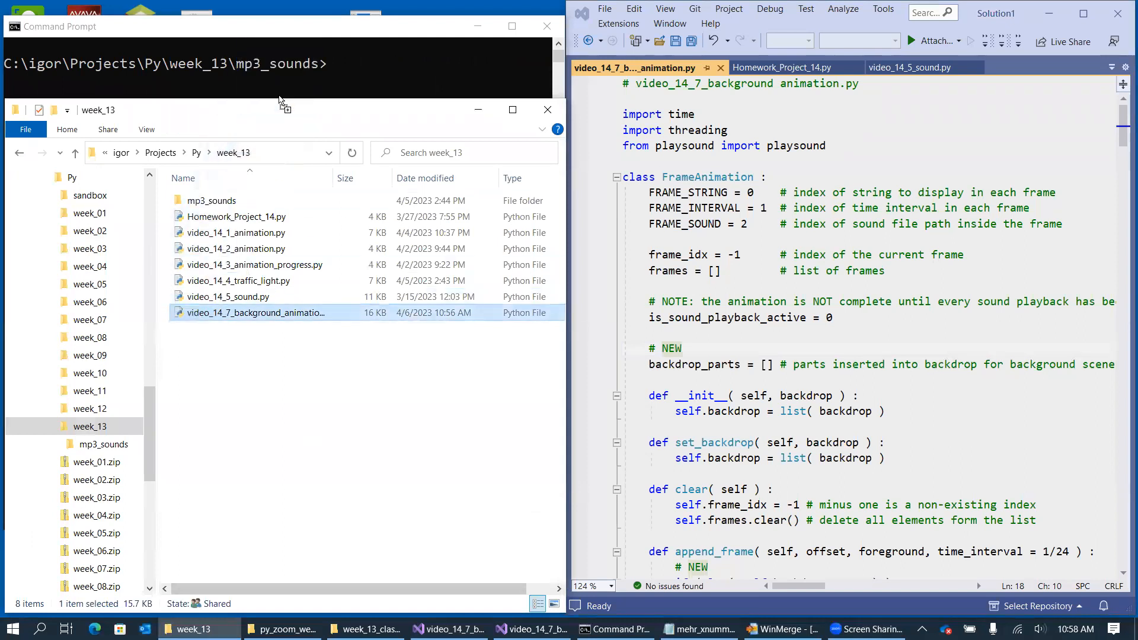